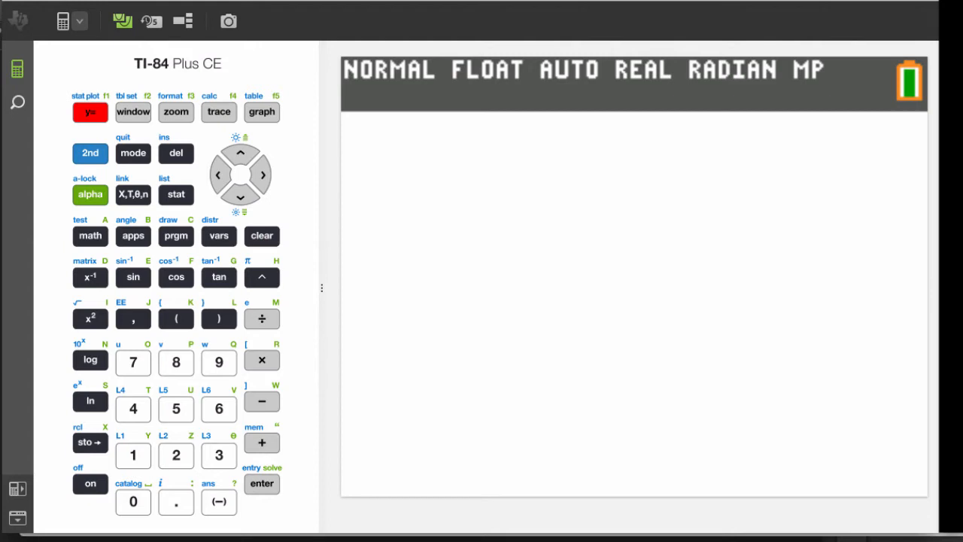
# Build randInt with lower 1, upper 6, n 2 and paste it to the home screen
pyautogui.click(90, 235)
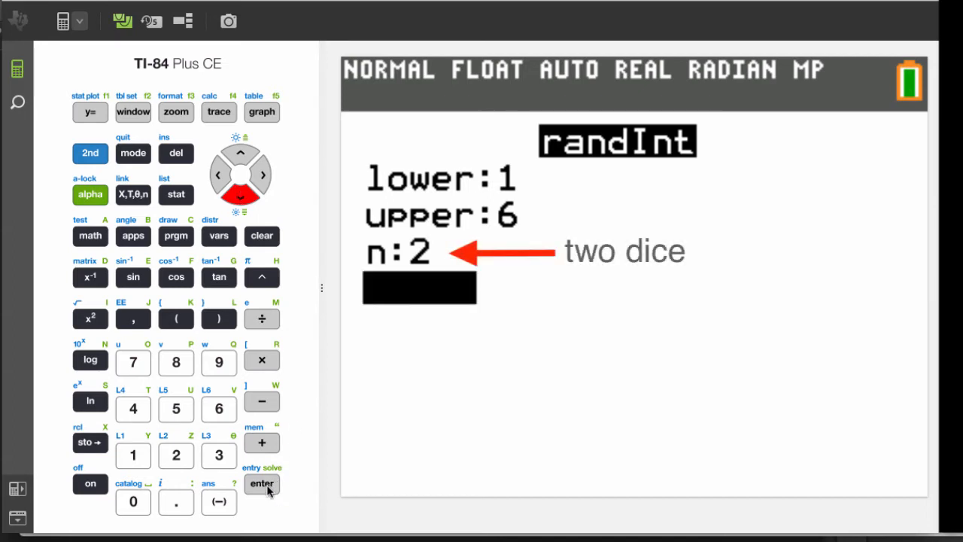
pyautogui.click(262, 485)
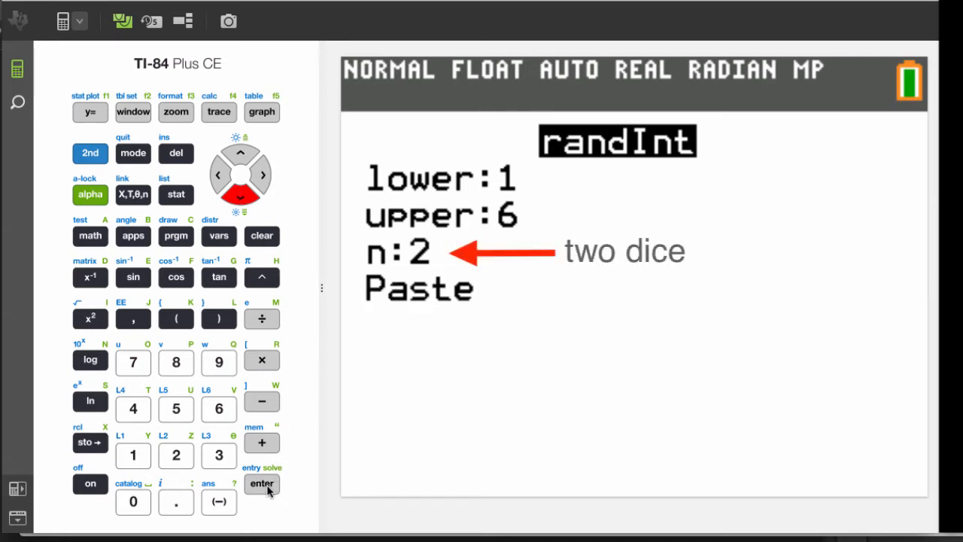
pyautogui.click(262, 483)
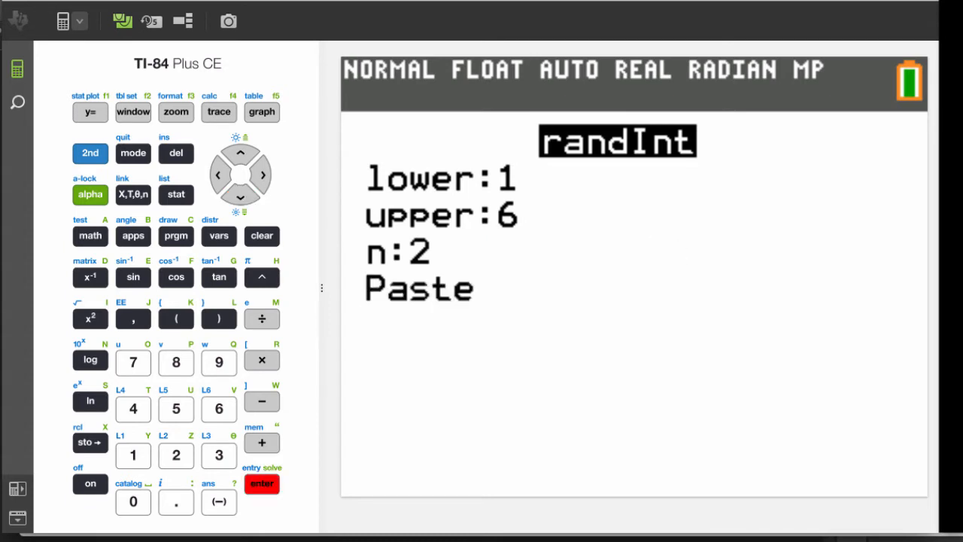
# Run randInt(1,6,2) to roll {4 1}, then clear the home screen
pyautogui.click(262, 483)
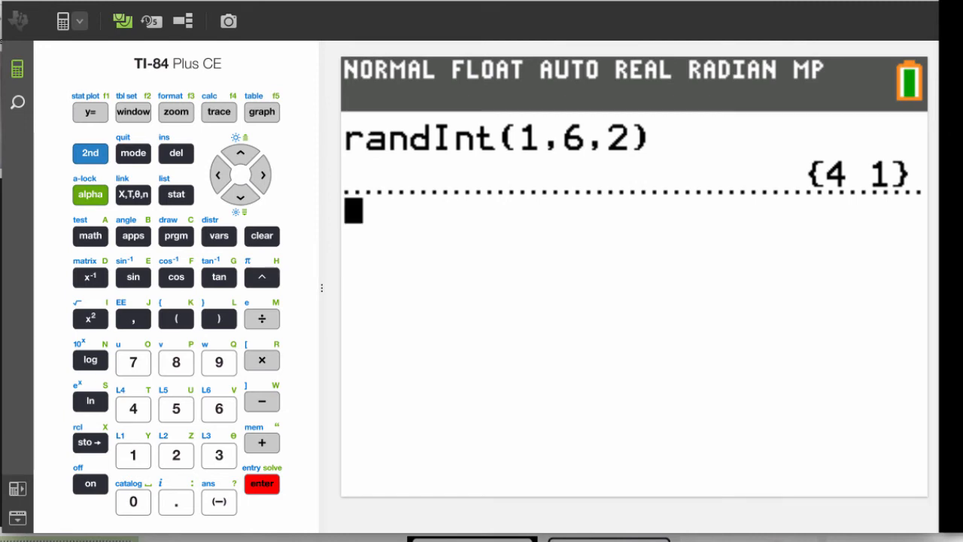
pyautogui.click(262, 235)
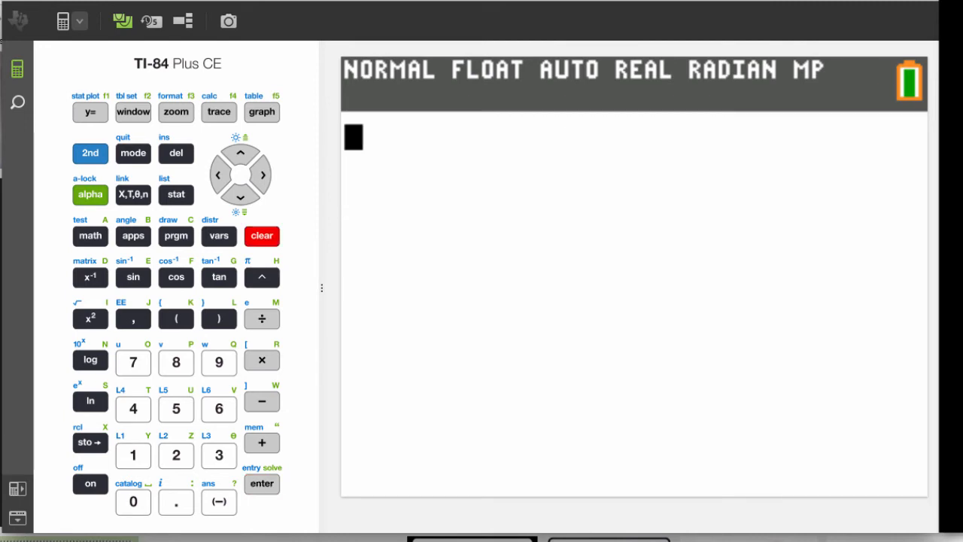
# Launch Prob Sim from the apps list and reach the Roll Dice settings
pyautogui.click(132, 235)
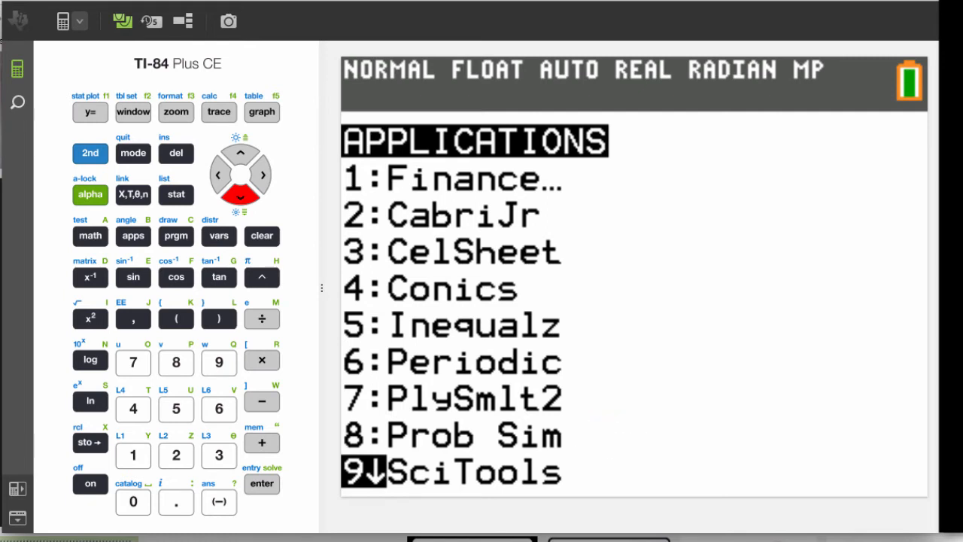
pyautogui.click(262, 484)
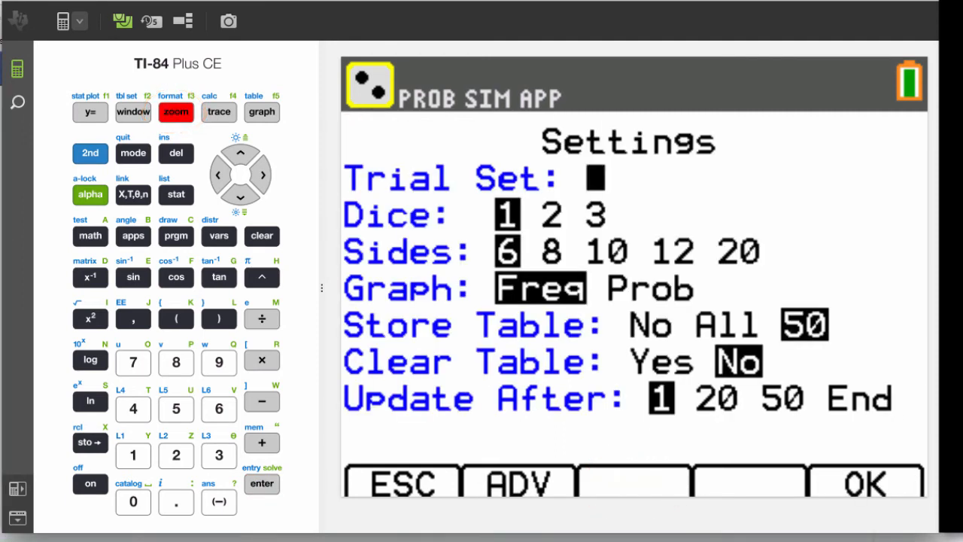
# Confirm the settings to show the empty frequency histogram for faces 1–6
pyautogui.click(135, 499)
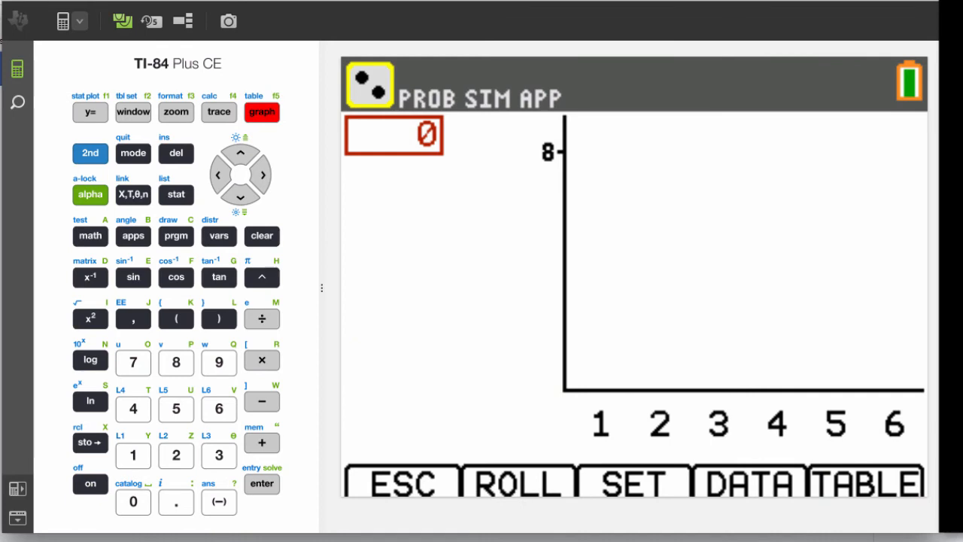
# Roll the die 50 times and switch from the histogram to the roll table
pyautogui.click(132, 111)
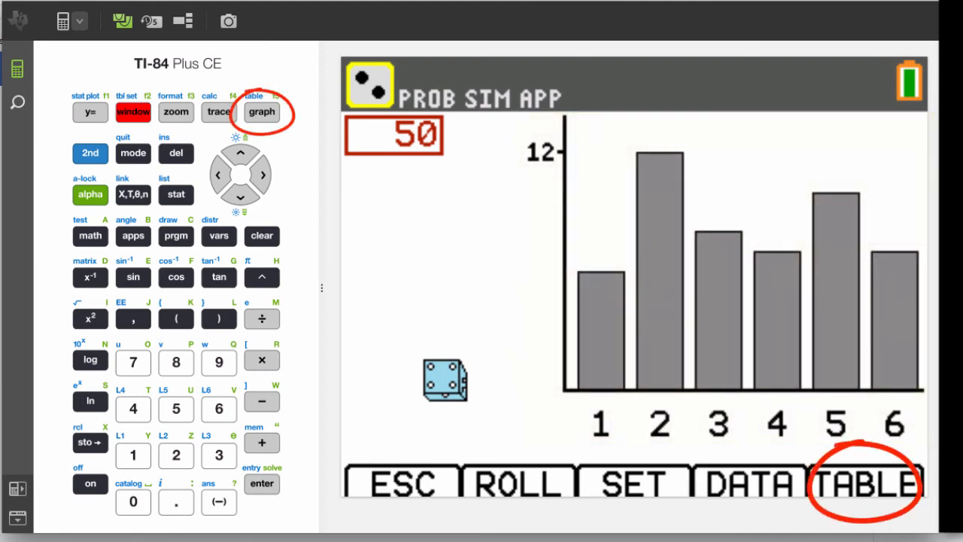
pyautogui.click(861, 485)
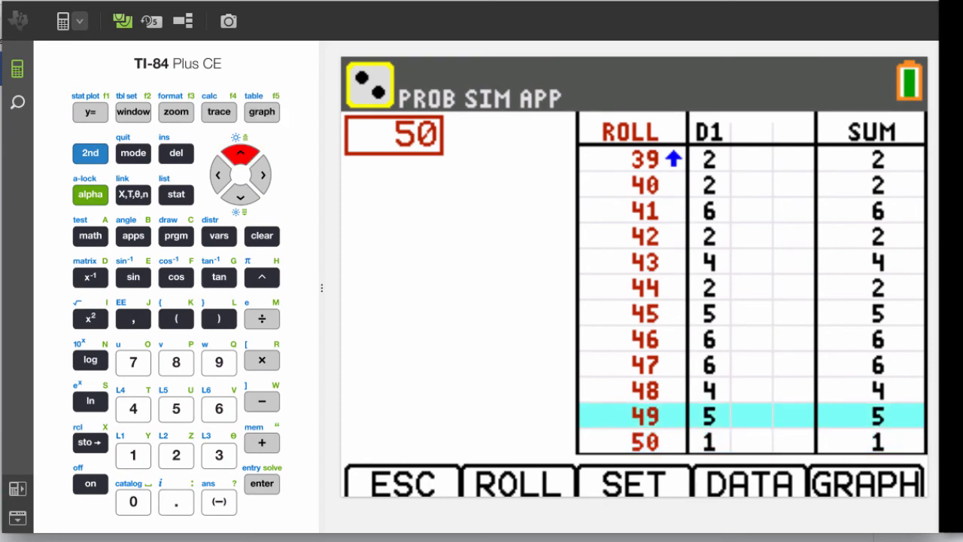